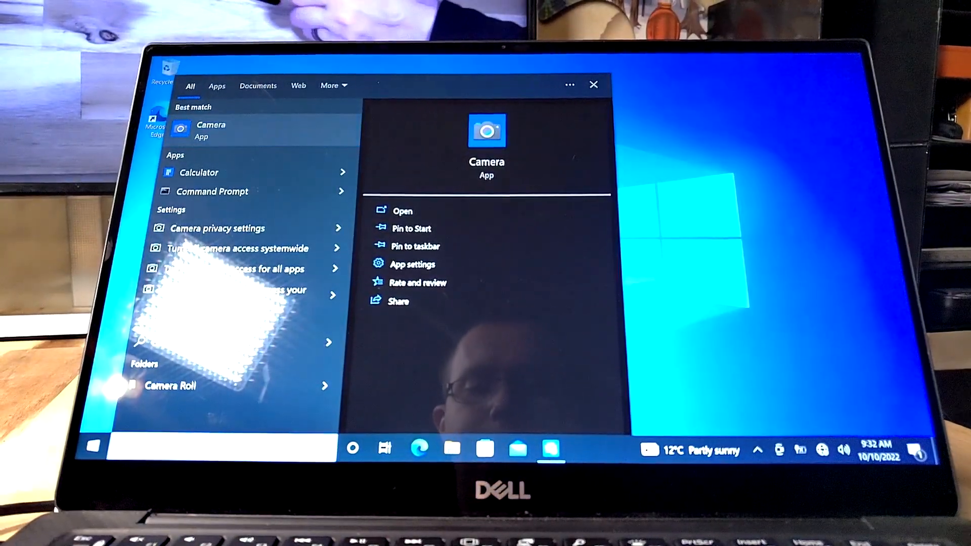
Step: Launch the Camera app from the search results to show the front-facing webcam feed
click(402, 210)
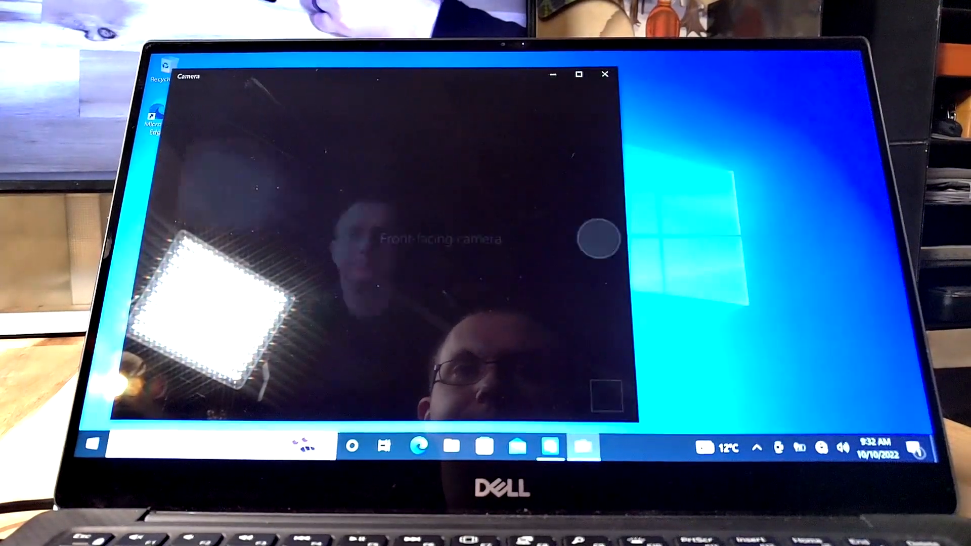